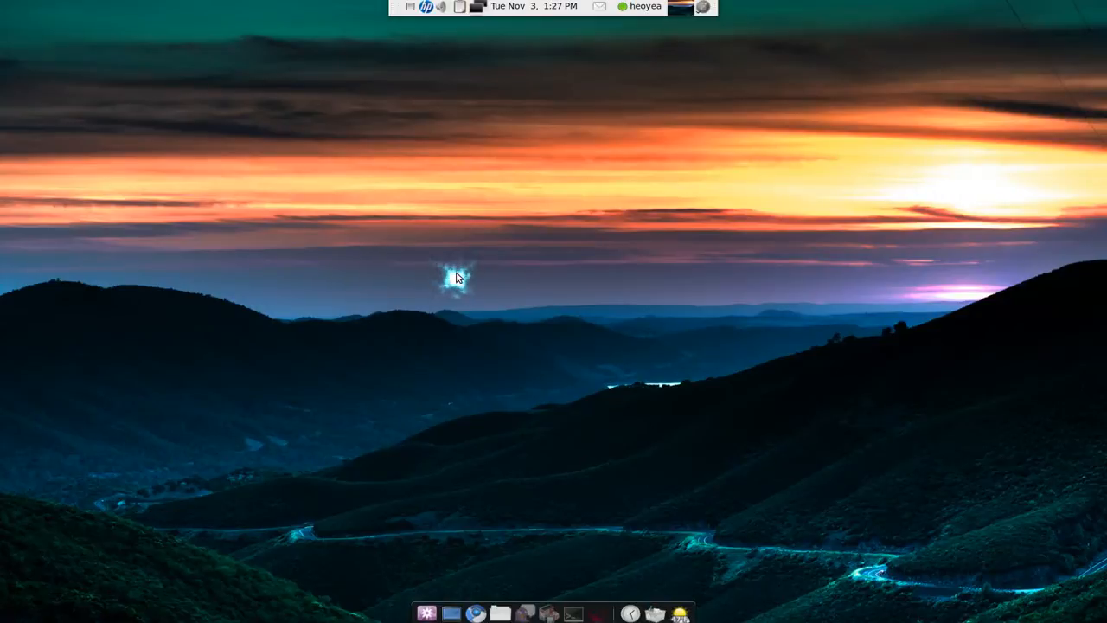
mouse_move(617, 355)
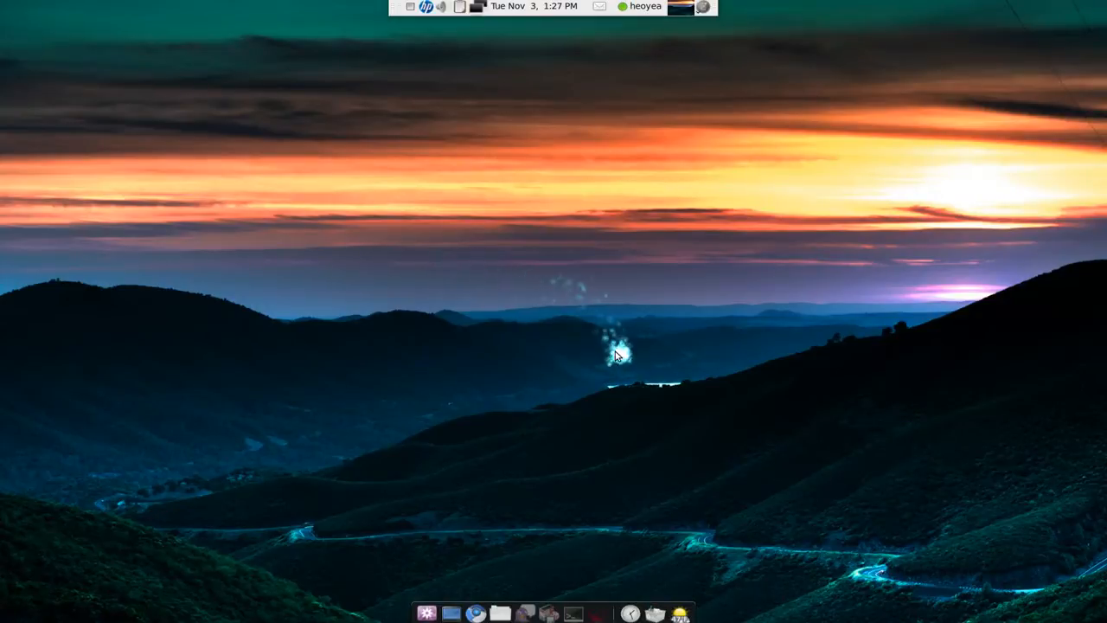
mouse_move(560, 612)
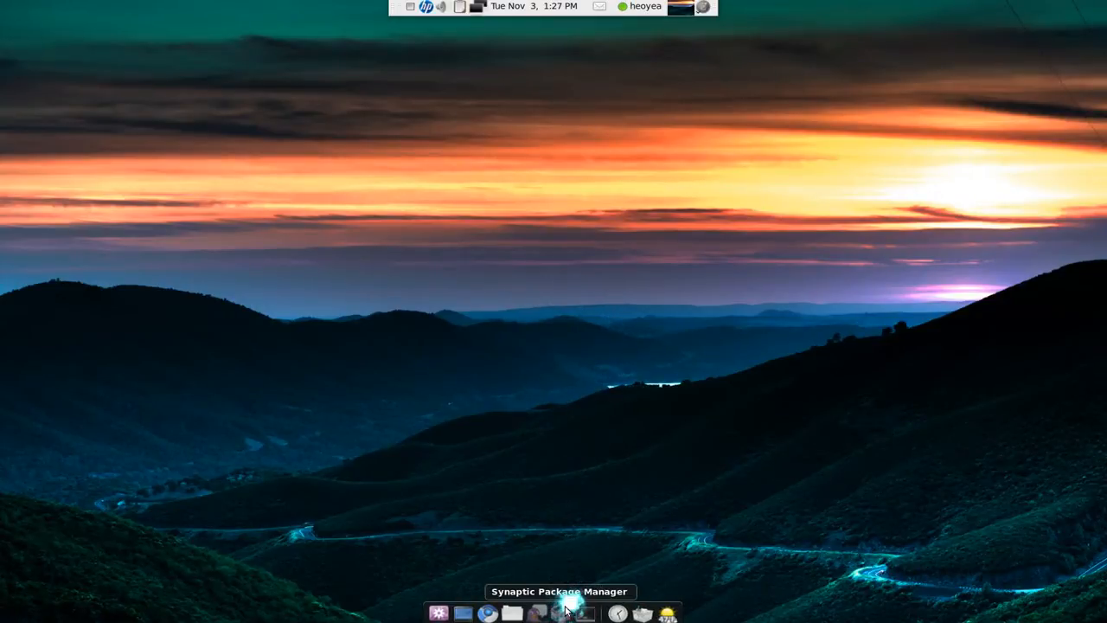
Step: Launch Synaptic Package Manager from the dock, showing the gnome-do search results
click(567, 613)
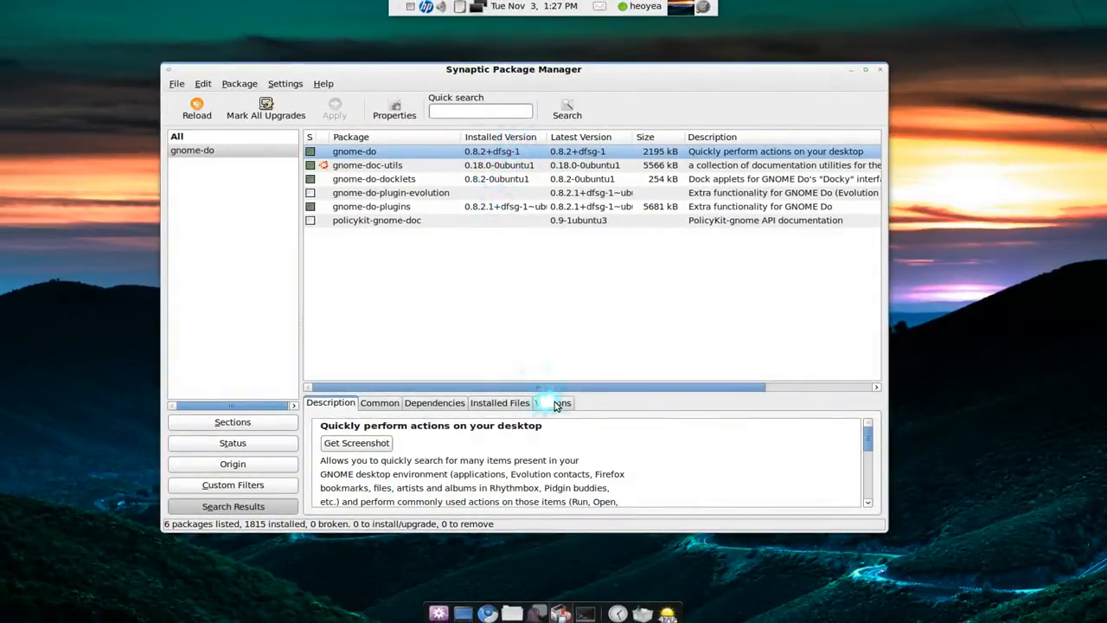
Step: Show gnome-do's Versions tab listing 0.8.2+dfsg-1 and 0.8.2+dfsg-0~9.10~ppa1
click(558, 402)
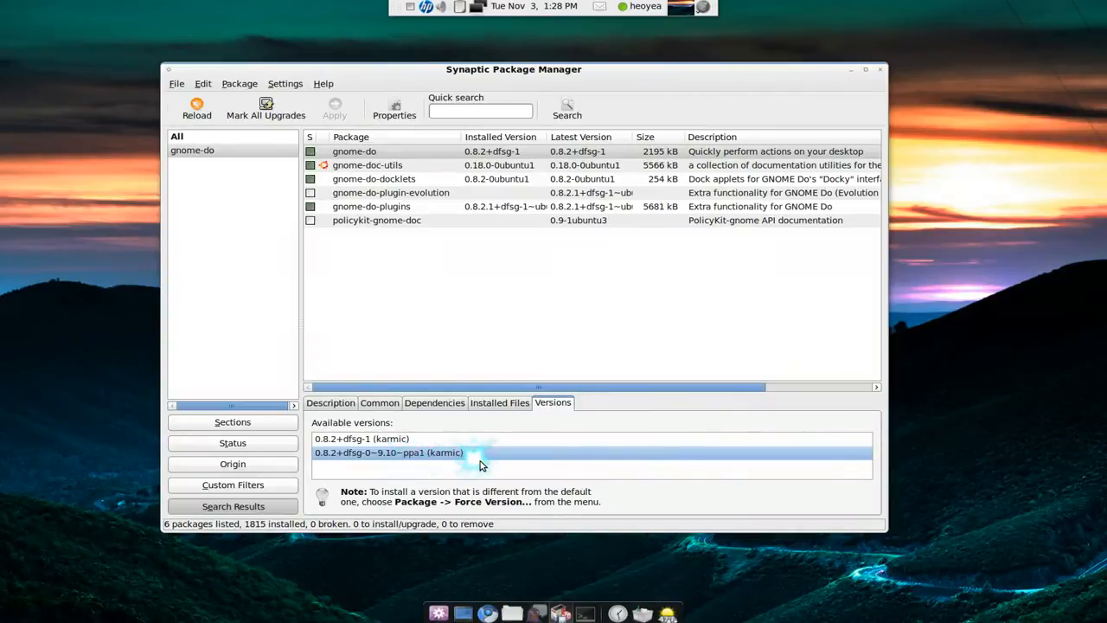
mouse_move(240, 83)
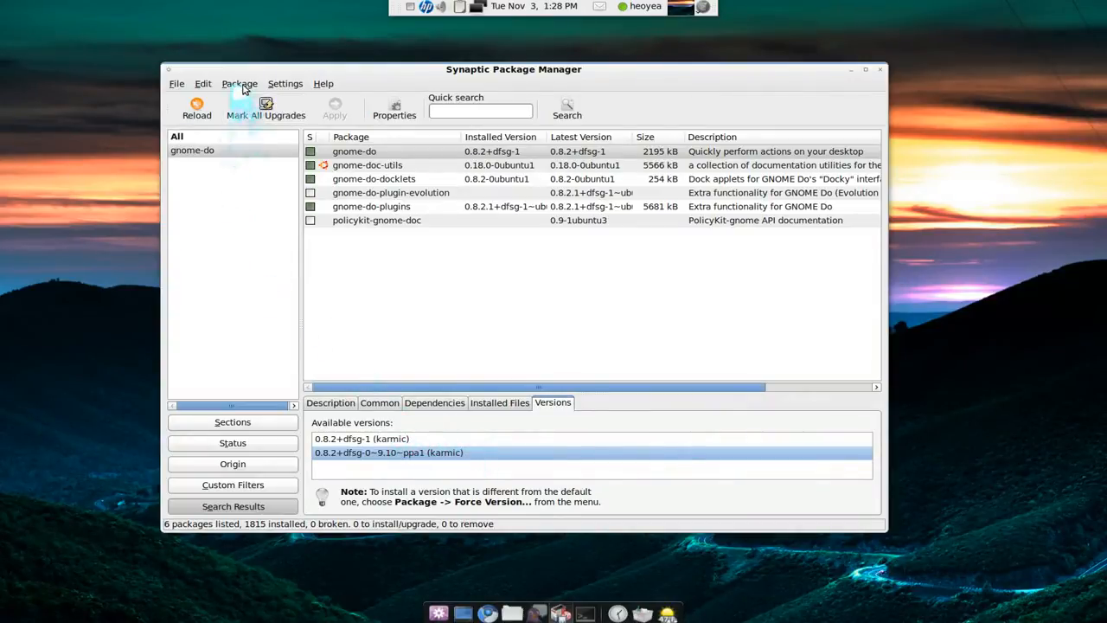
Step: Choose Package > Force Version for gnome-do
click(240, 83)
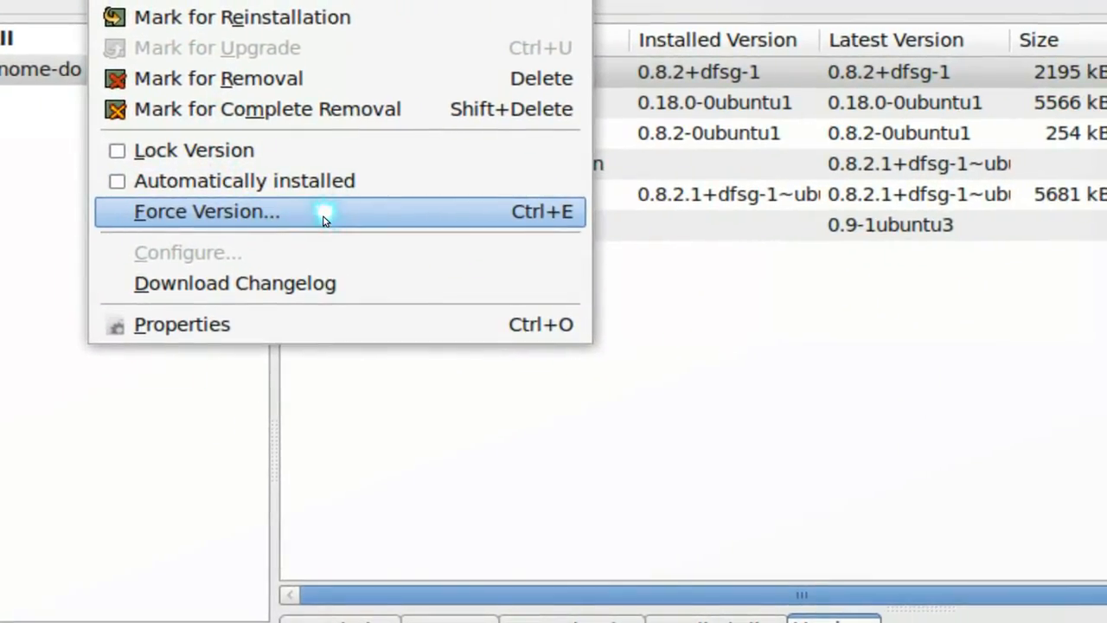
mouse_move(321, 214)
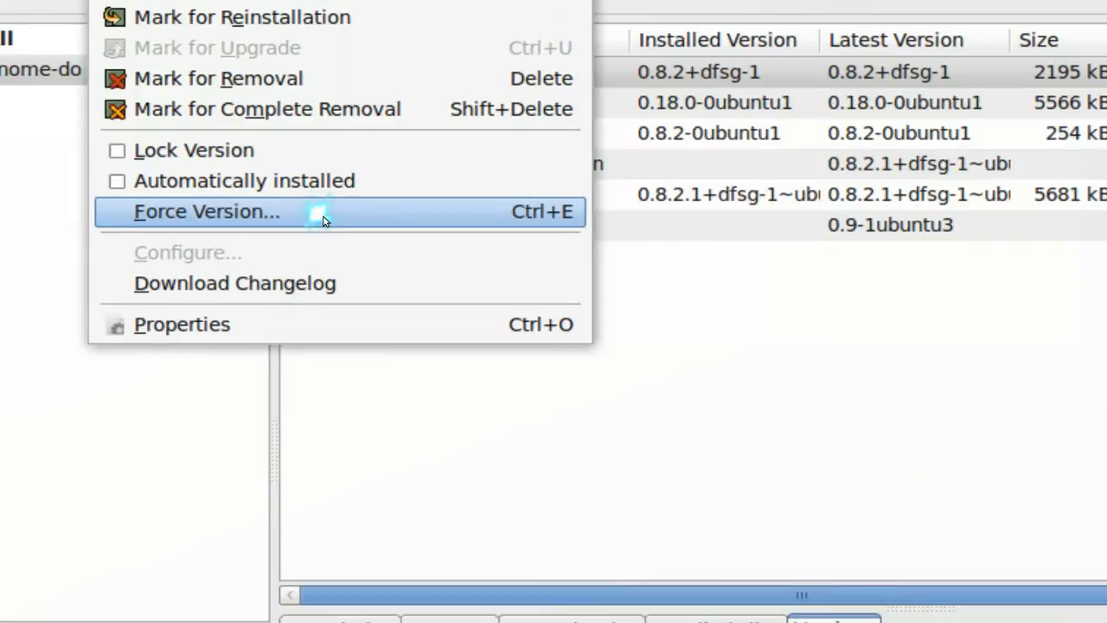
click(207, 211)
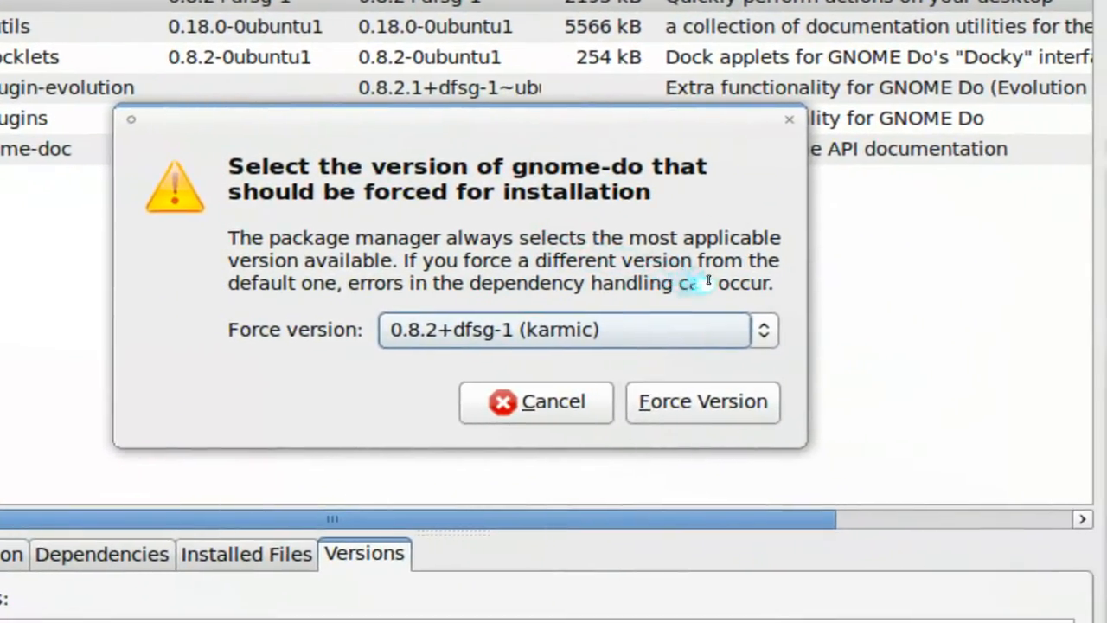
Step: Force gnome-do to version 0.8.2+dfsg-0~9.10~ppa1 (karmic)
click(763, 329)
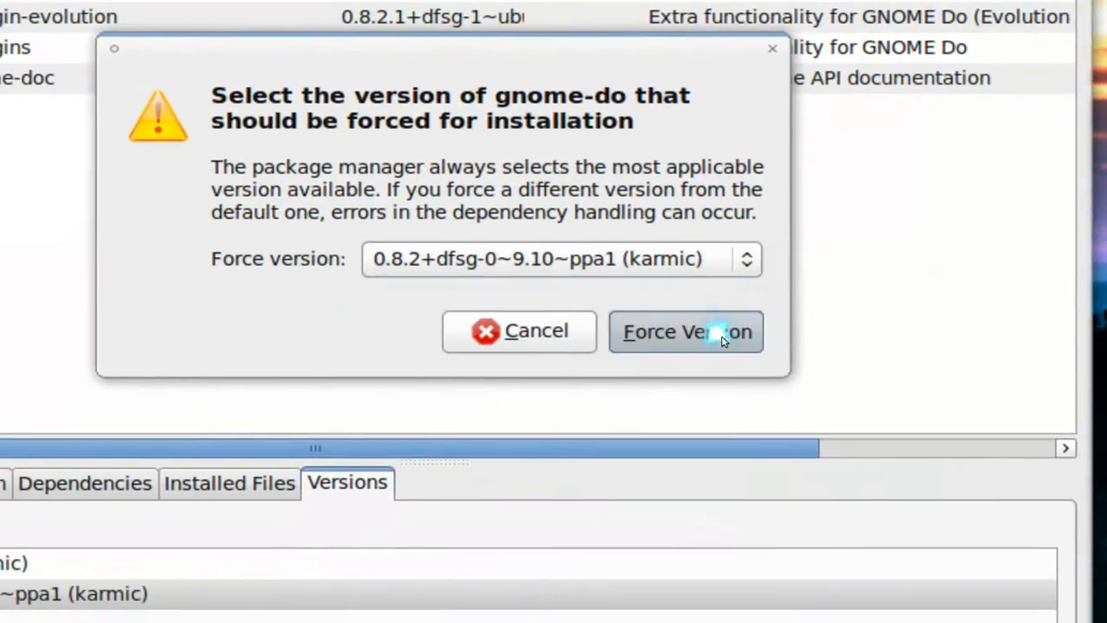
click(685, 332)
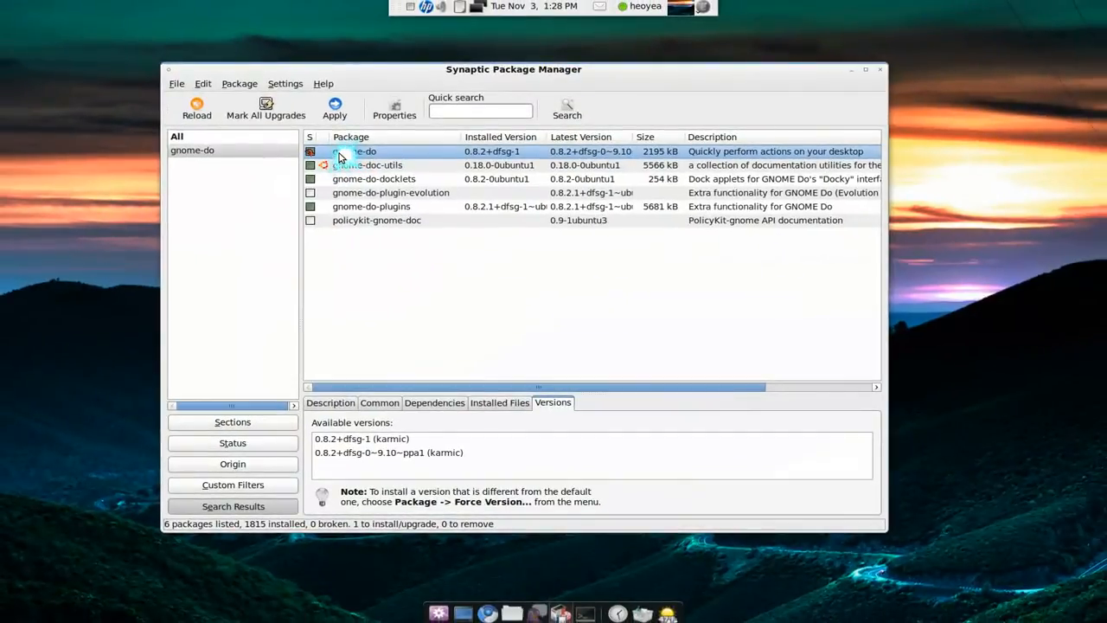
mouse_move(351, 293)
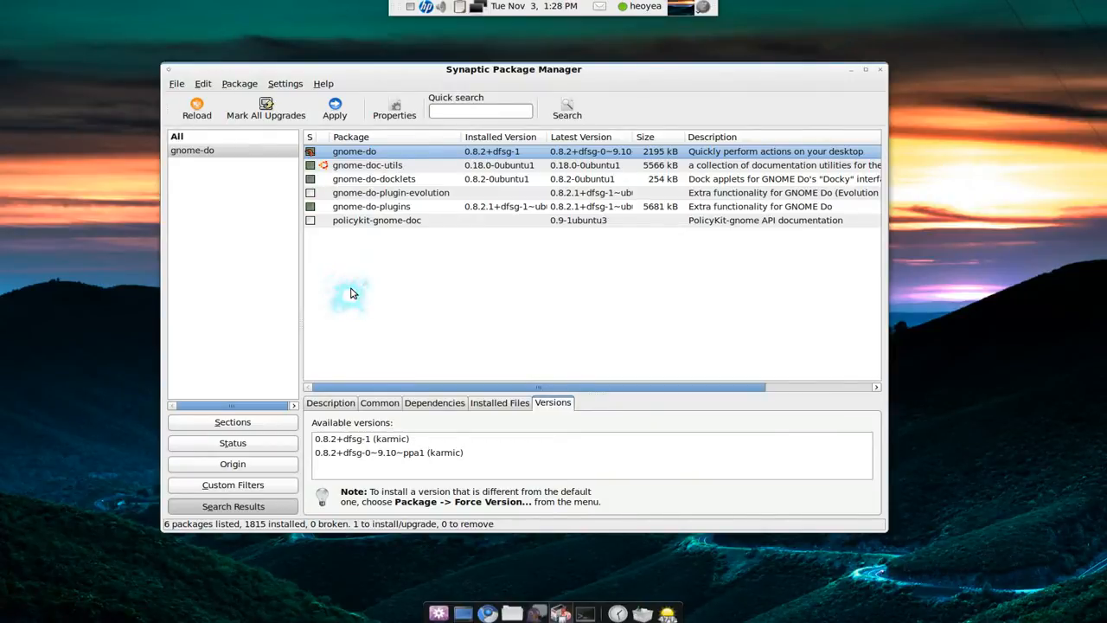
mouse_move(510, 351)
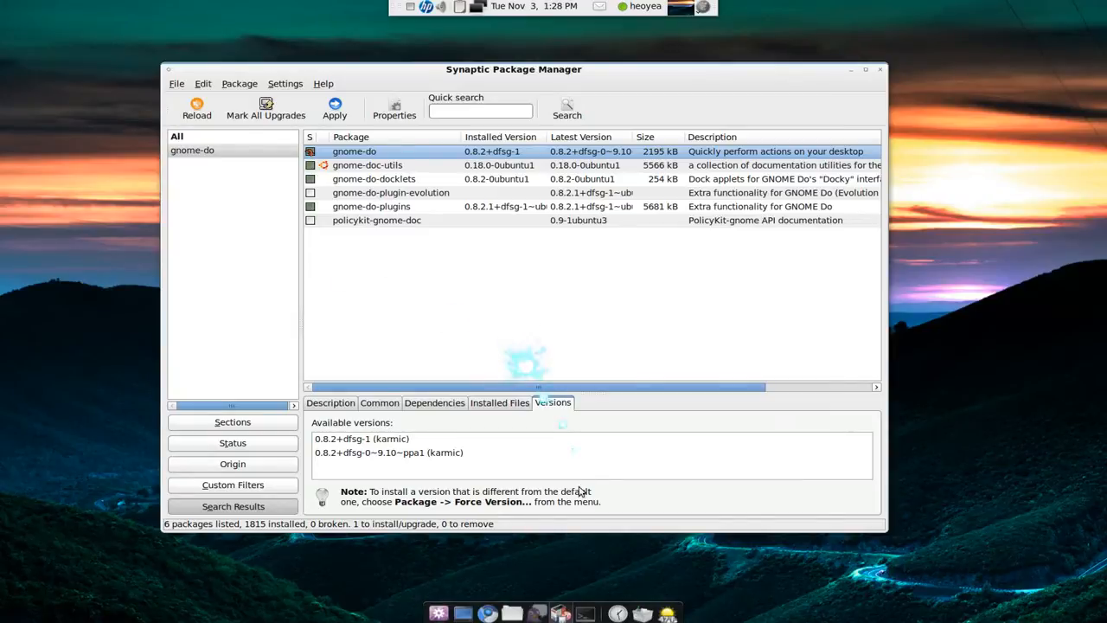
Step: Open a Terminal and type 'sudo apt-get install gnome-do=' without a version
click(584, 614)
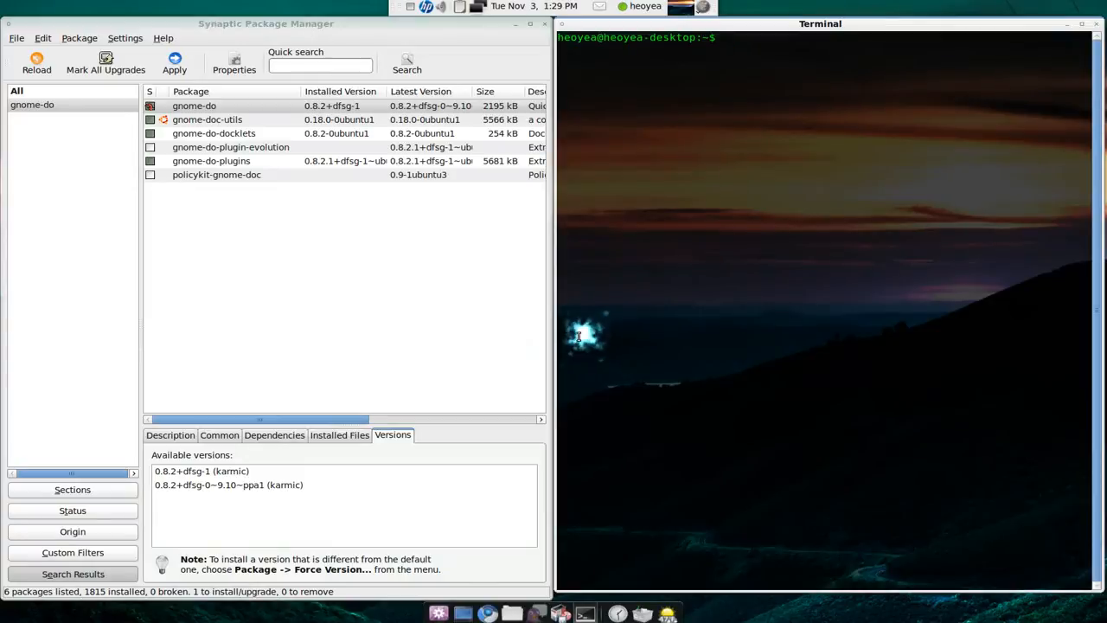
text(sudo ap)
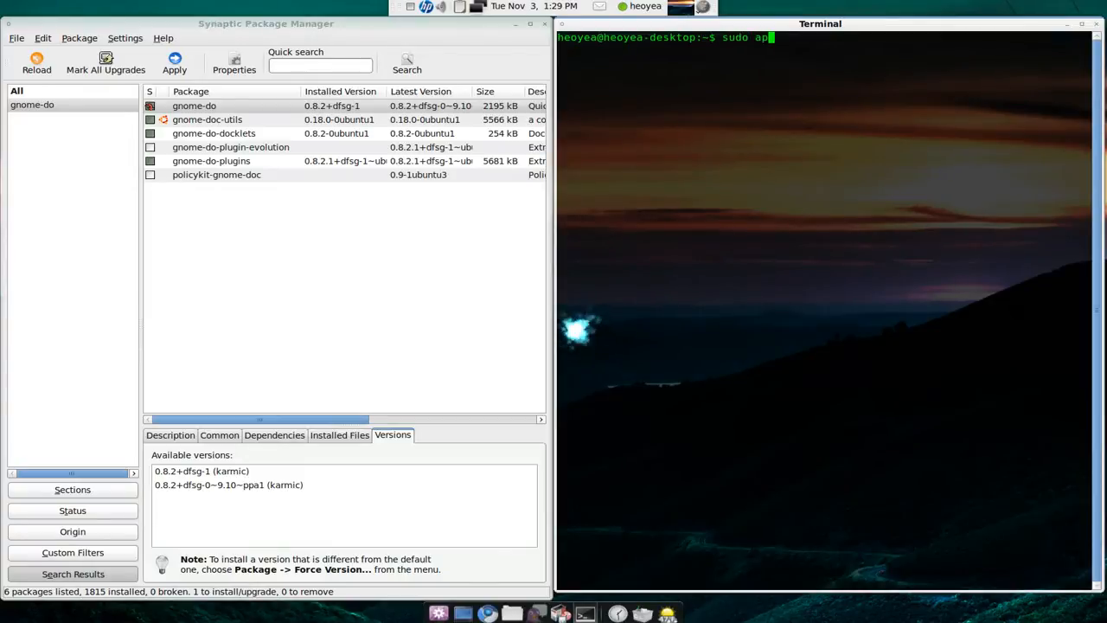
text(t-get)
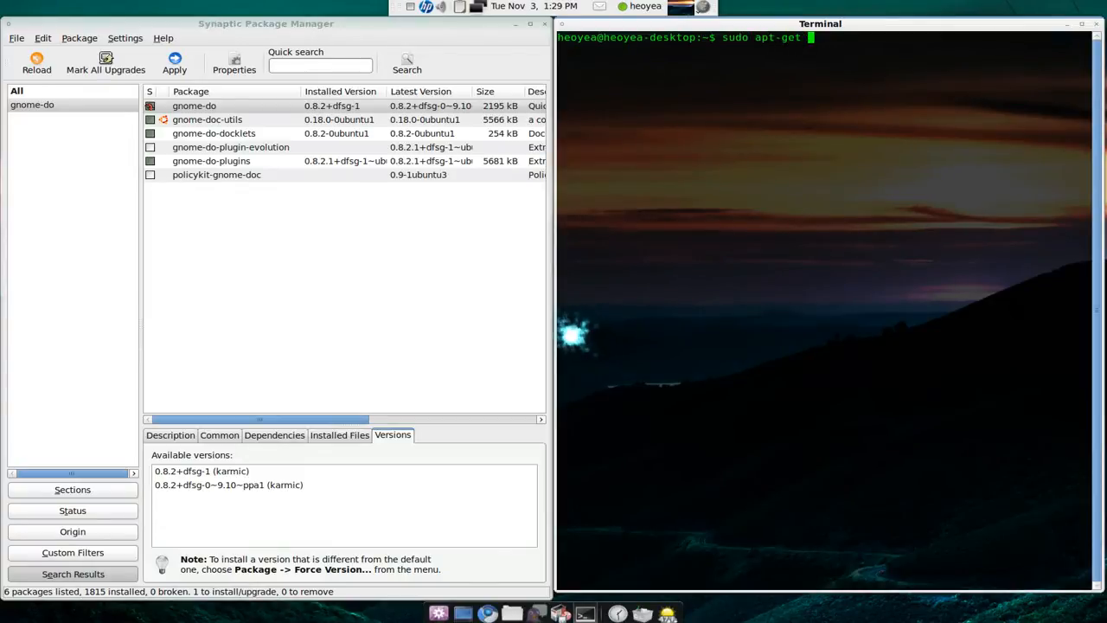
text(install)
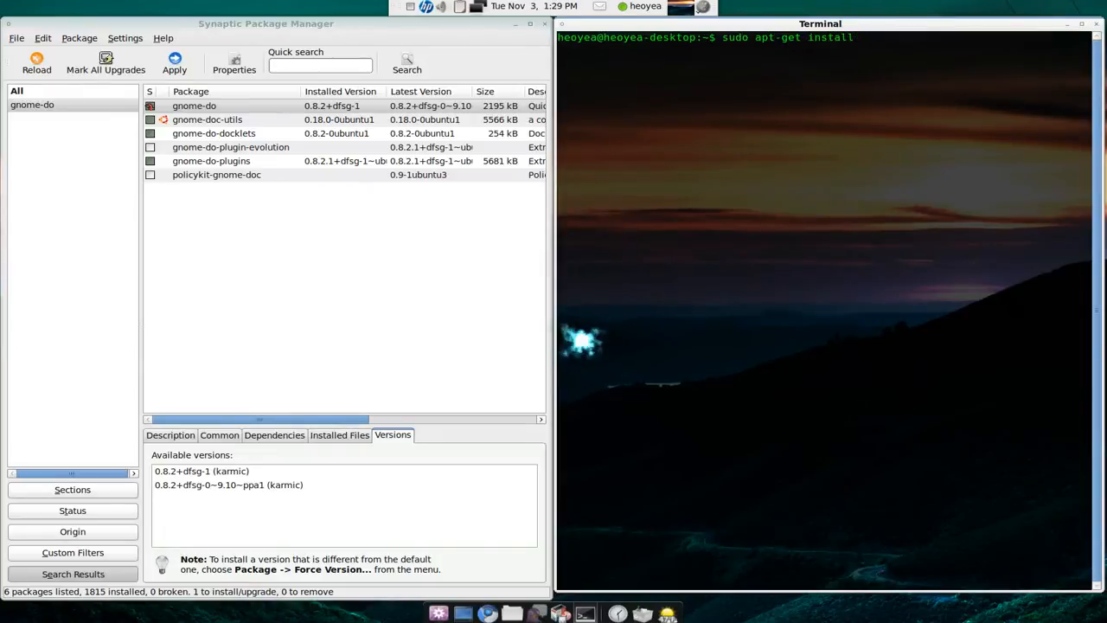
text(gnome-do)
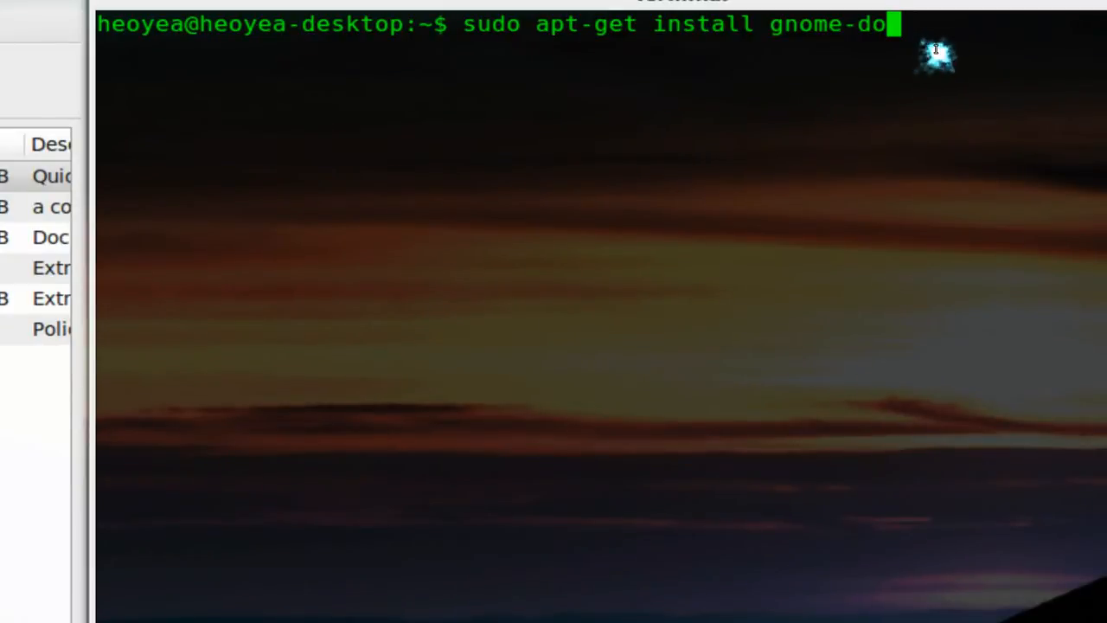
text(=)
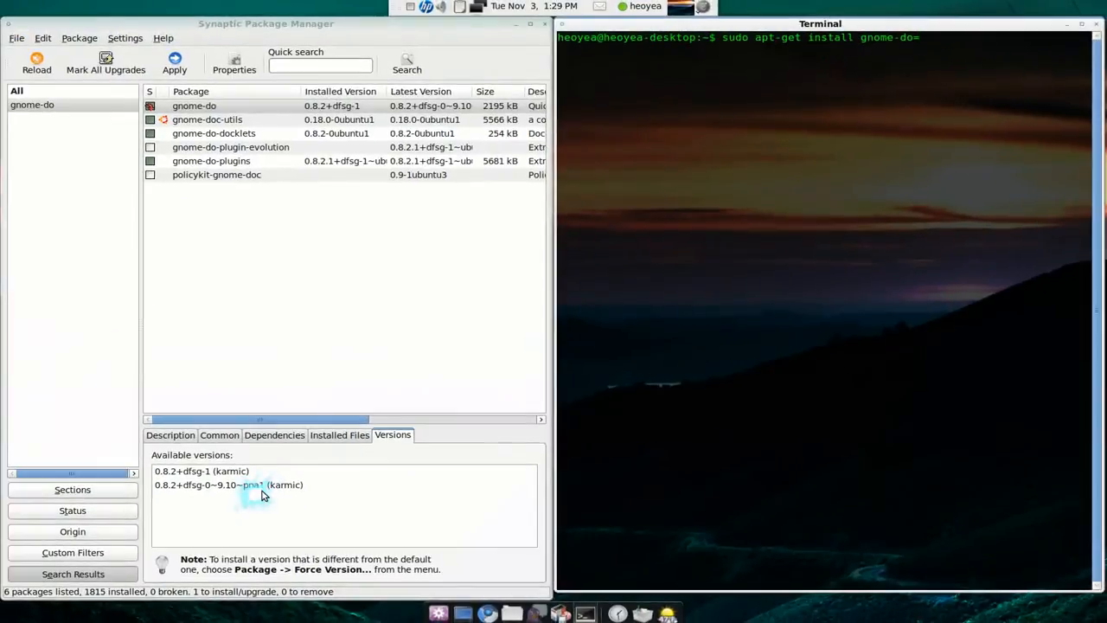
Step: Append version 0.8.2+dfsg-0~9.10~ppa1 to the install command
text(0.8.2+dfsg-0-9.10~ppa1)
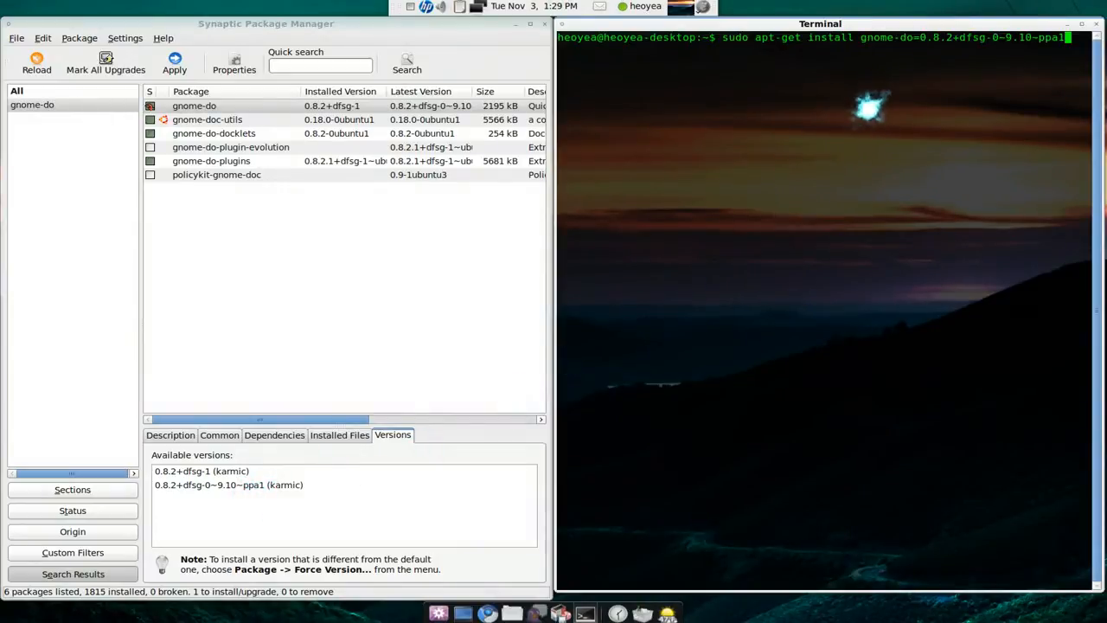
mouse_move(1025, 60)
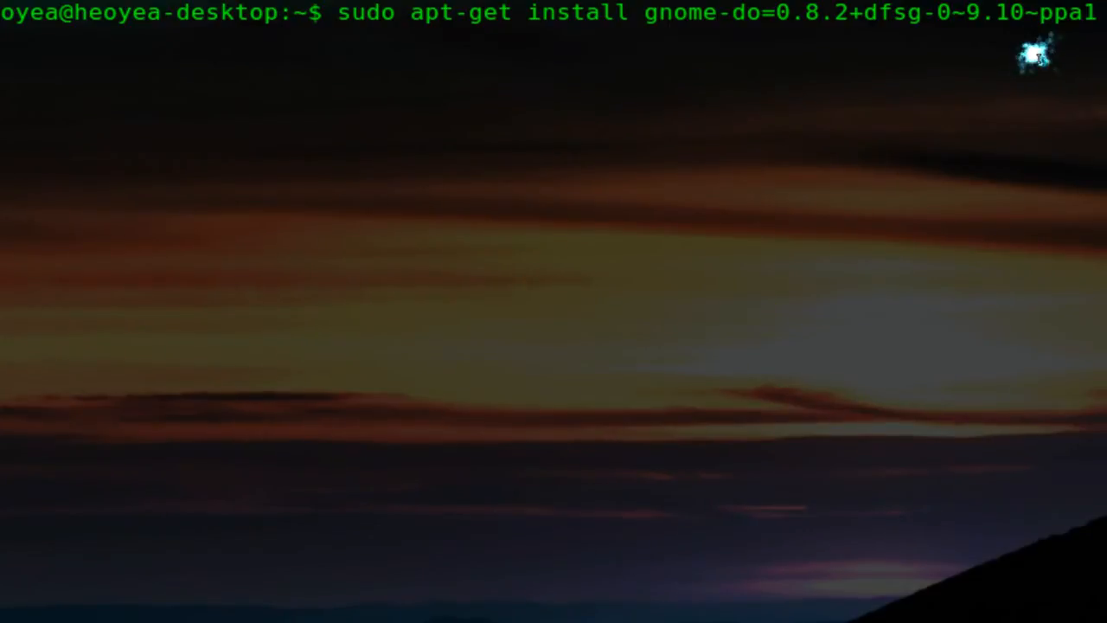
mouse_move(1029, 59)
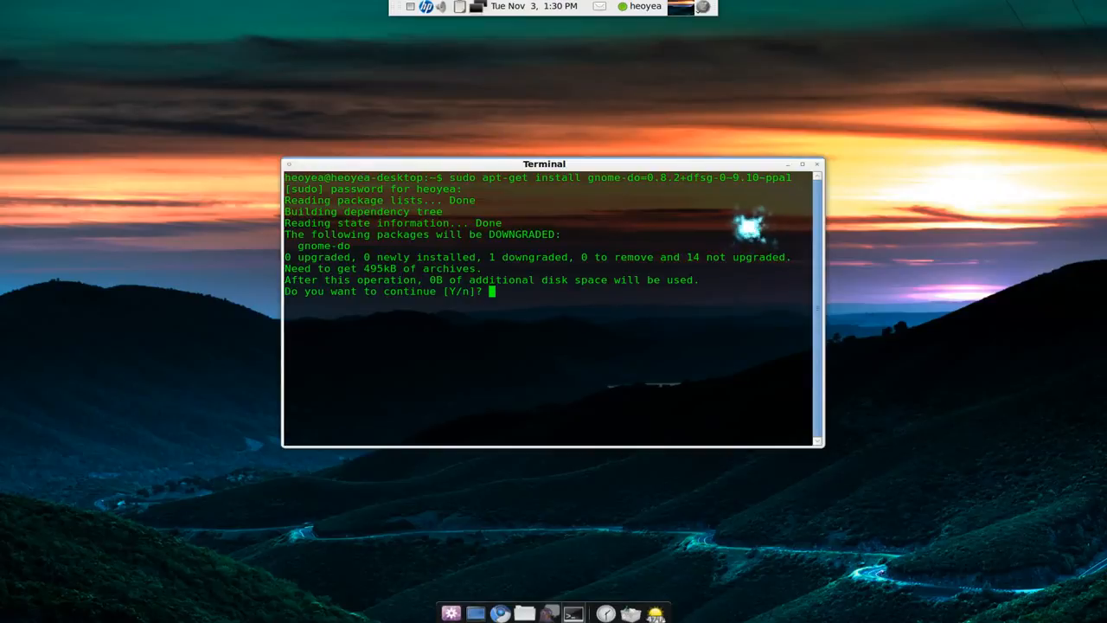
Step: Run the install command so apt-get shows the gnome-do downgrade awaiting Y/n
click(802, 164)
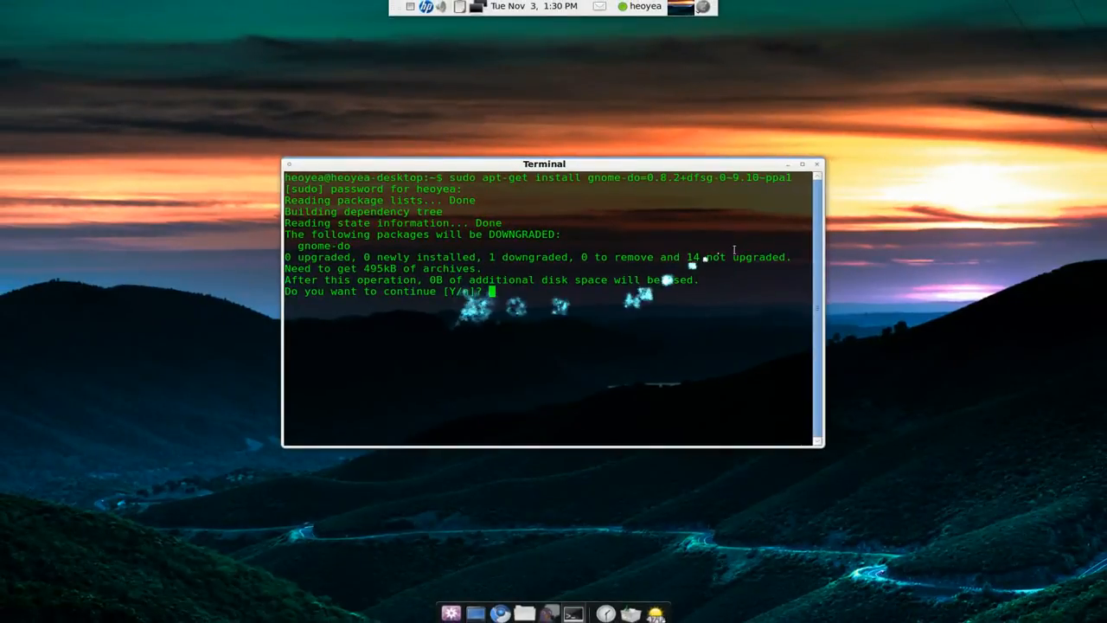
mouse_move(785, 165)
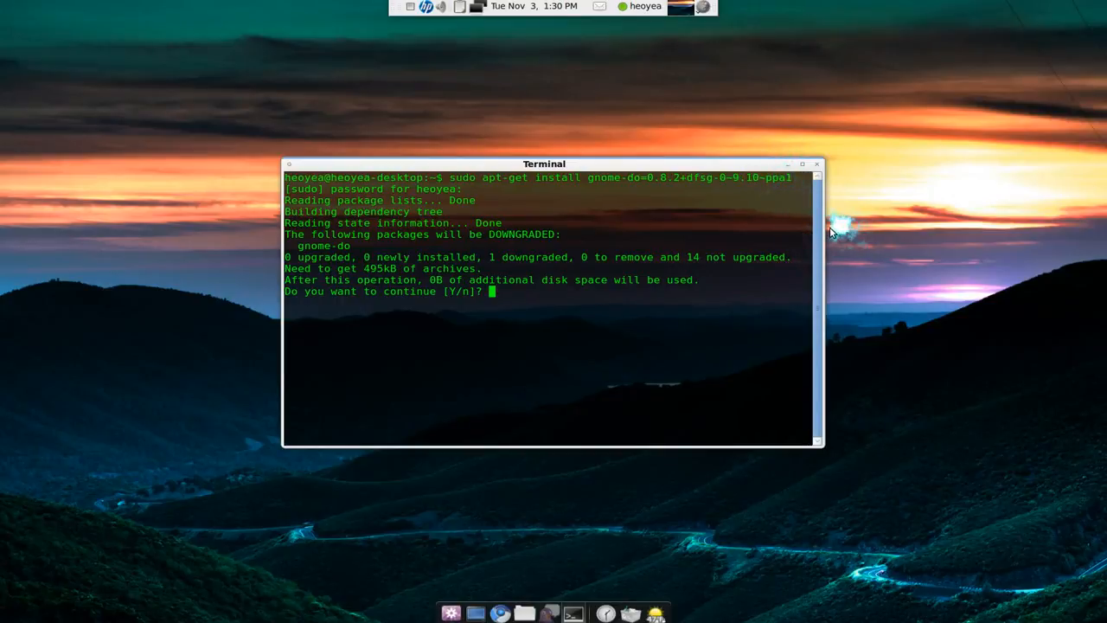
mouse_move(782, 203)
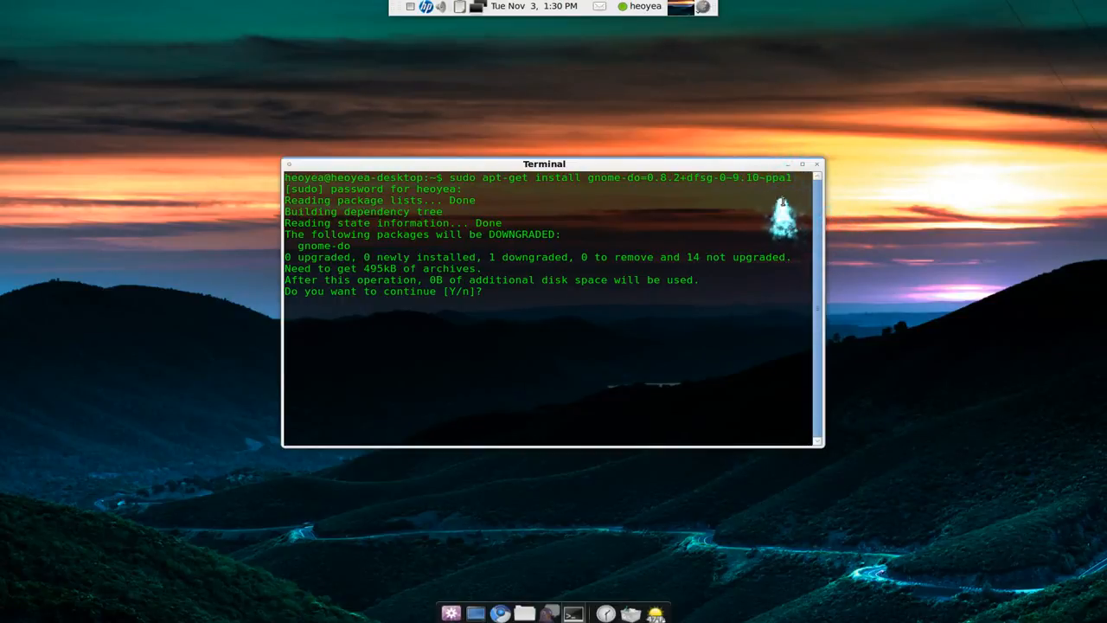
mouse_move(787, 166)
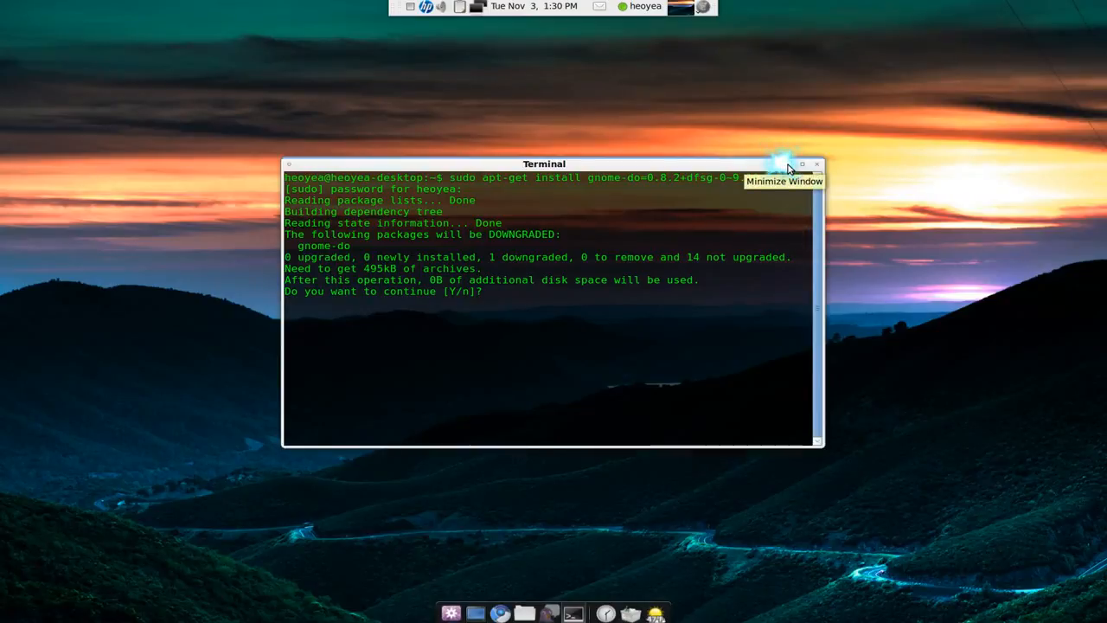